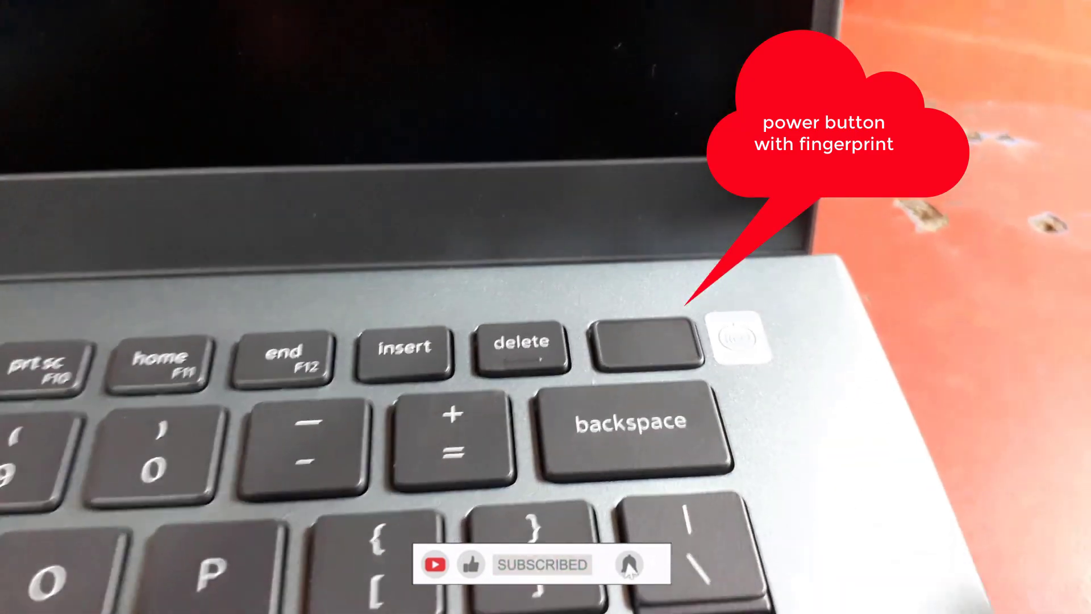
{"action": "left_click", "coordinate": [645, 343]}
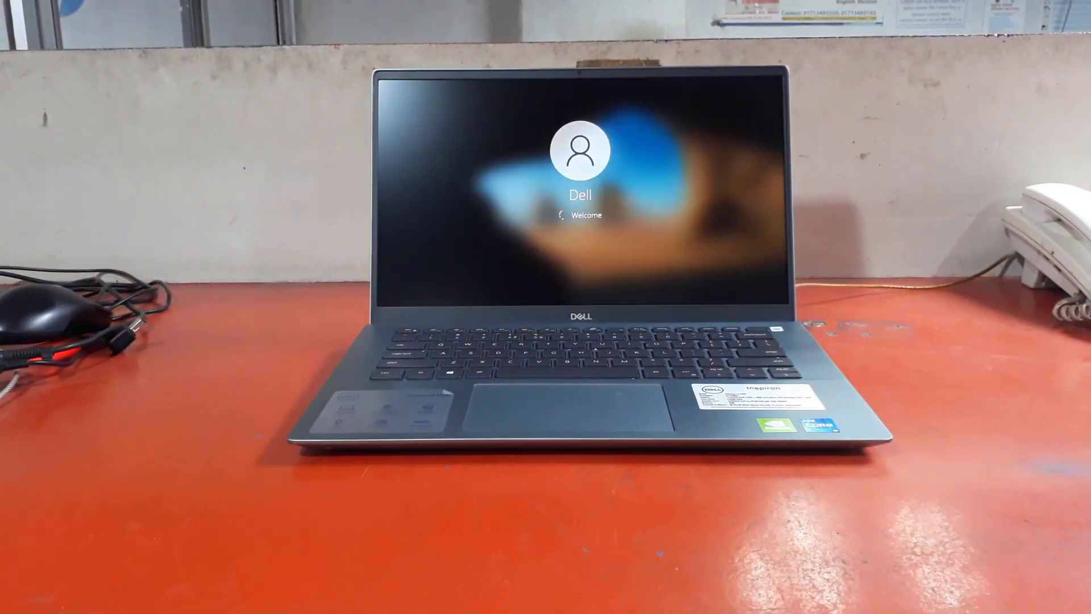